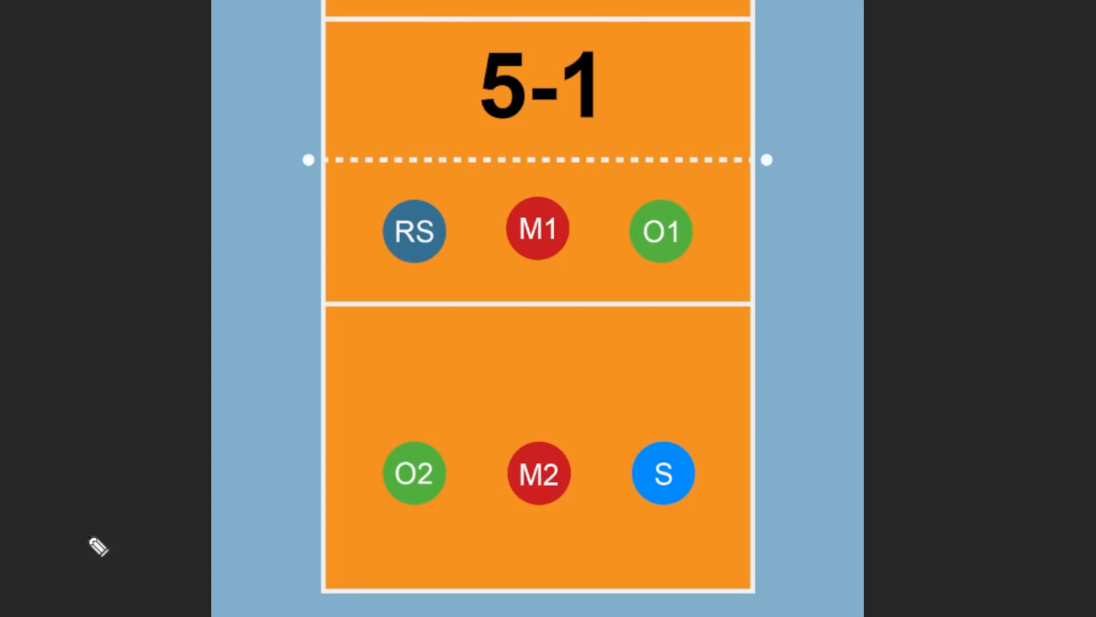
pyautogui.moveTo(715, 570)
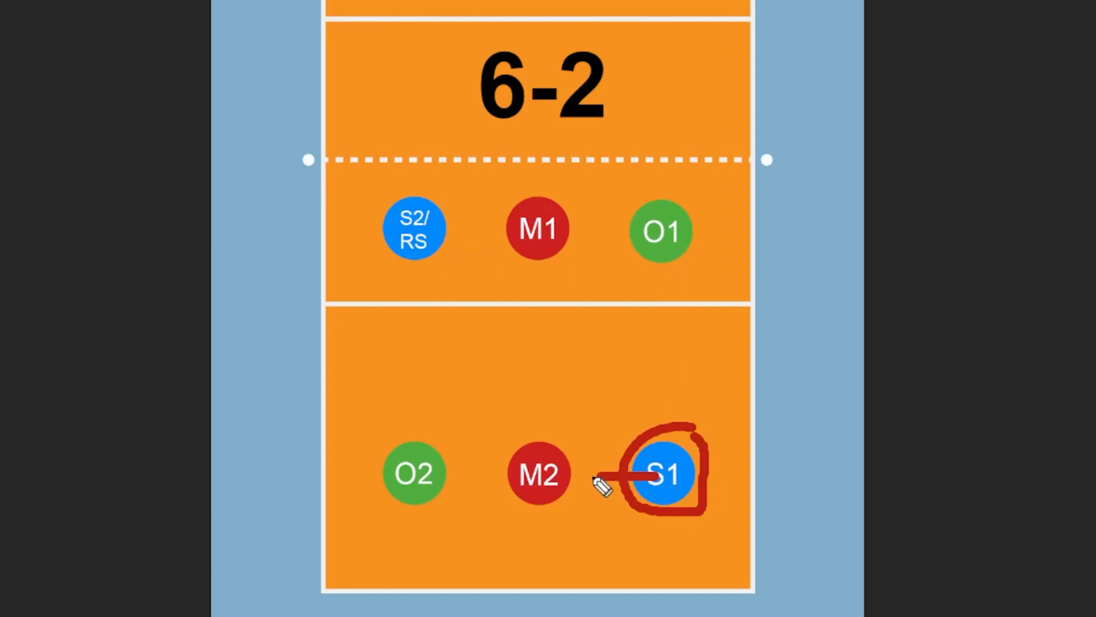
# Circle setter S1 in red ink and draw its path toward M2
pyautogui.moveTo(622, 474); pyautogui.dragTo(417, 269)
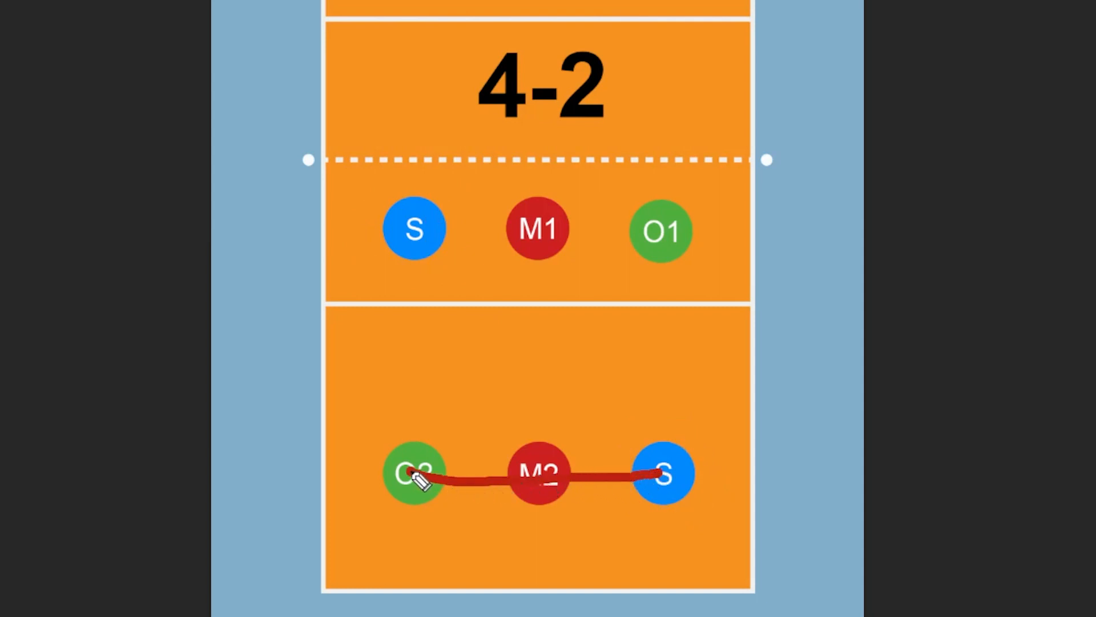
# Draw the red path from O2 up to S, across M1 to O1, then down
pyautogui.moveTo(414, 476); pyautogui.dragTo(405, 269)
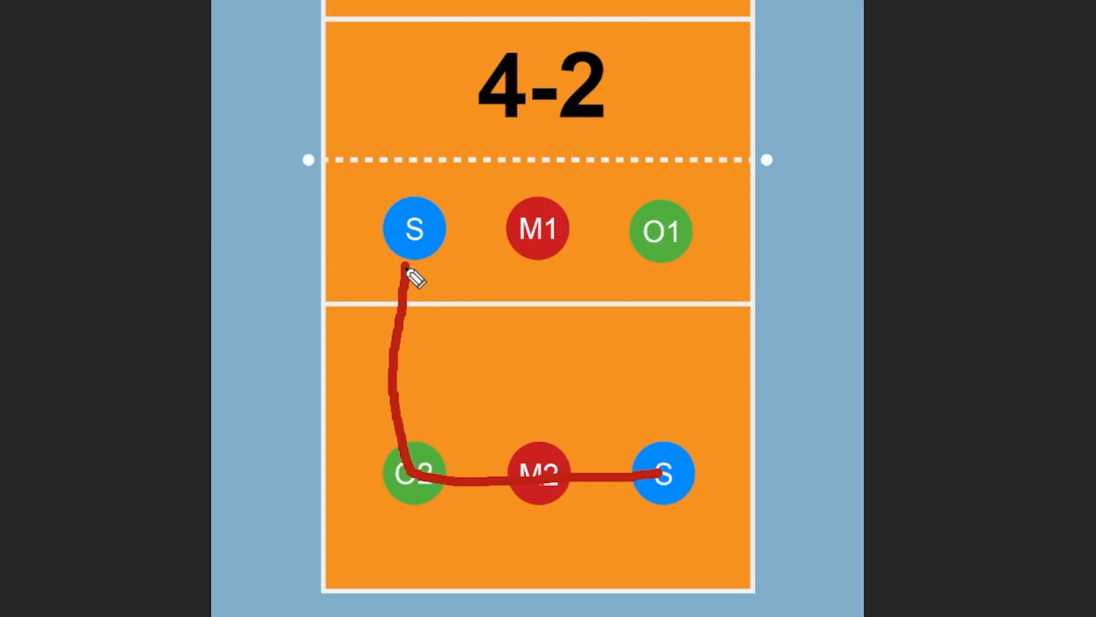
pyautogui.moveTo(409, 269); pyautogui.dragTo(679, 269)
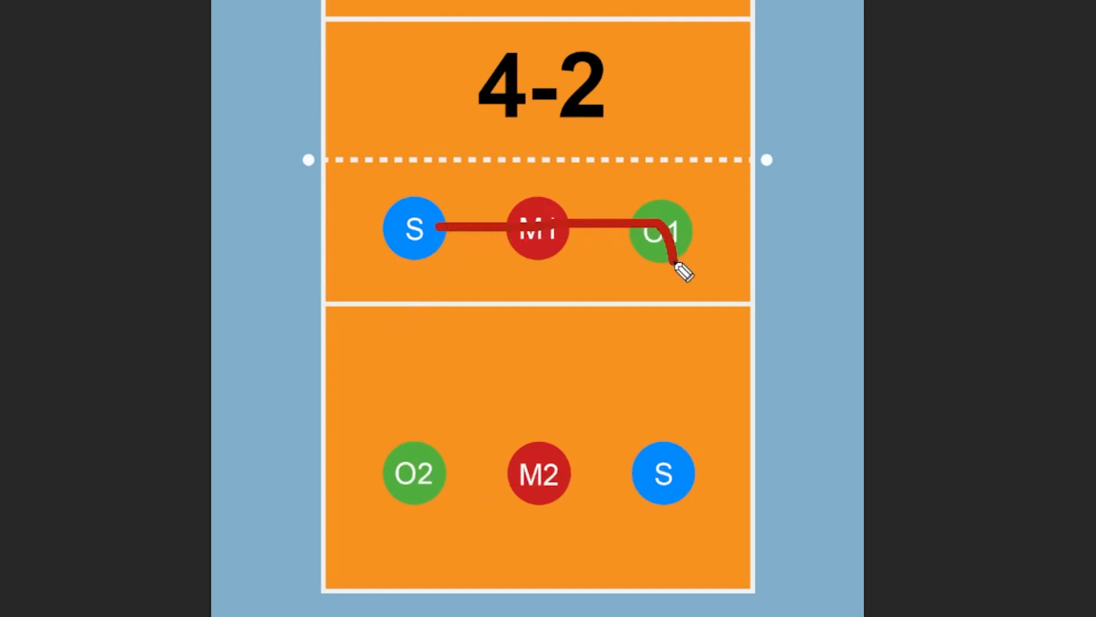
pyautogui.moveTo(682, 273); pyautogui.dragTo(661, 430)
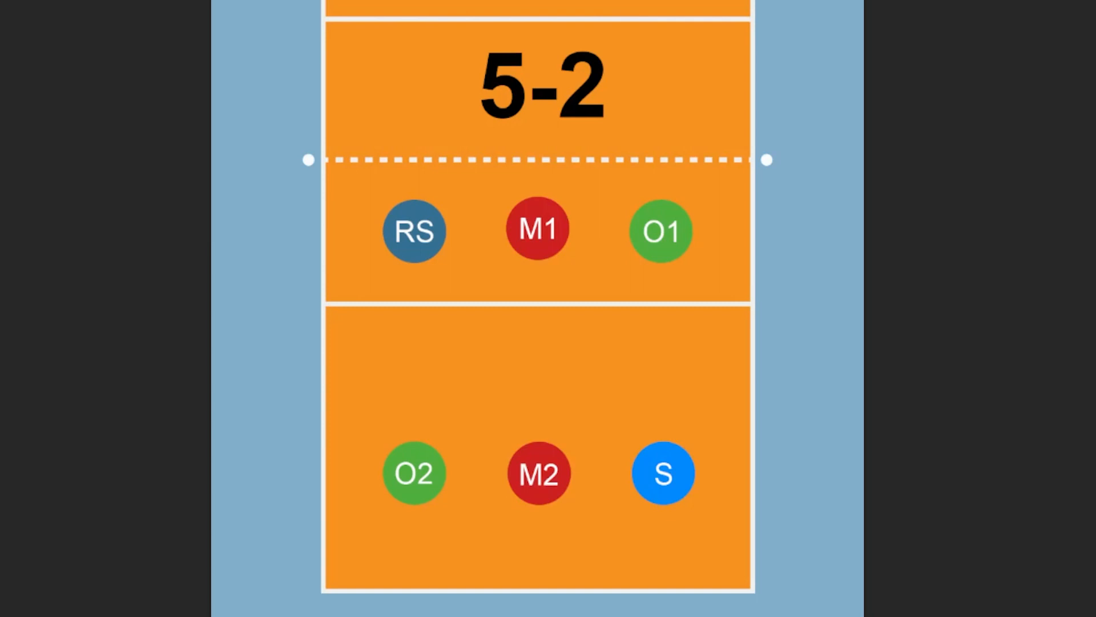
# Circle S in red, trace through M2 and O2 to RS, then across the court
pyautogui.moveTo(626, 464); pyautogui.dragTo(688, 444)
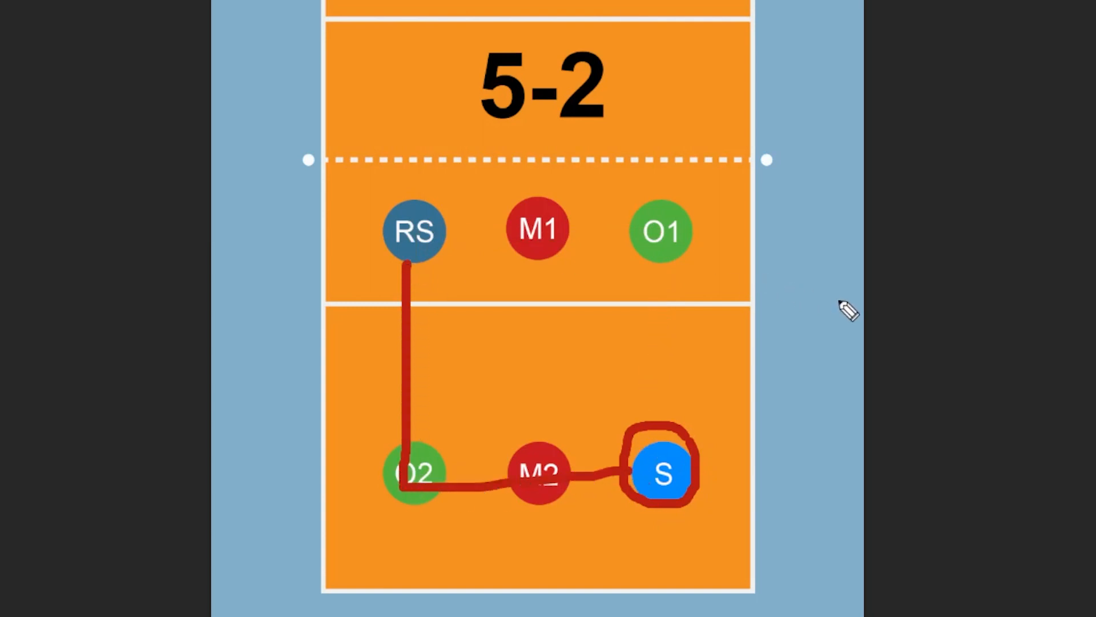
pyautogui.moveTo(420, 249); pyautogui.dragTo(839, 301)
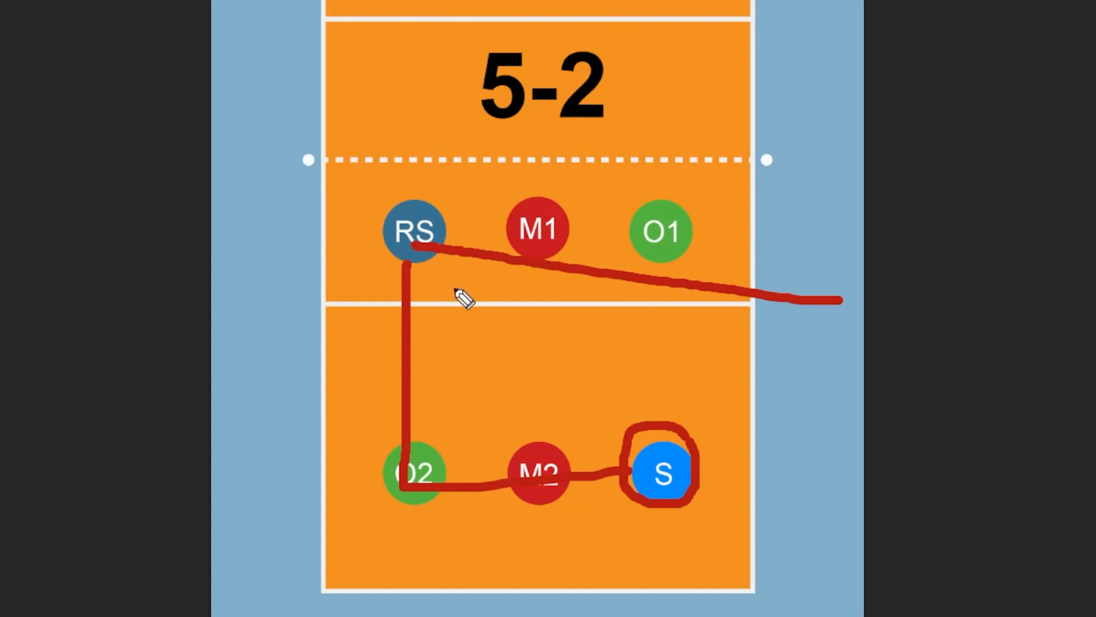